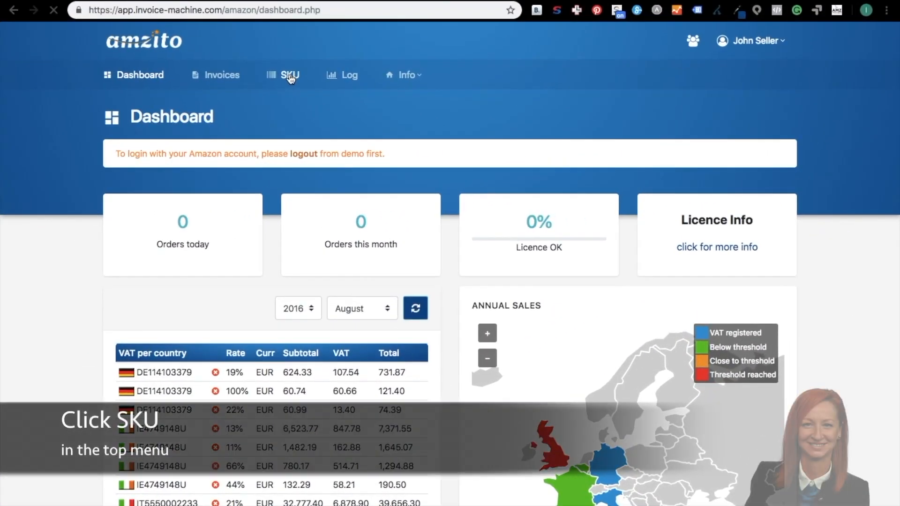
Step: Switch from the dashboard to the SKU products page listing VAT rates and commodity codes
{"action": "left_click", "coordinate": [290, 75]}
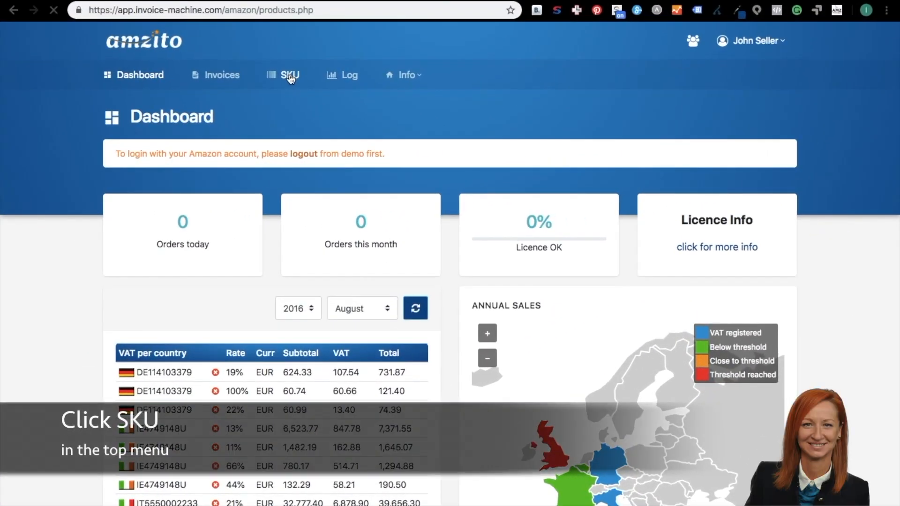
{"action": "left_click", "coordinate": [290, 75]}
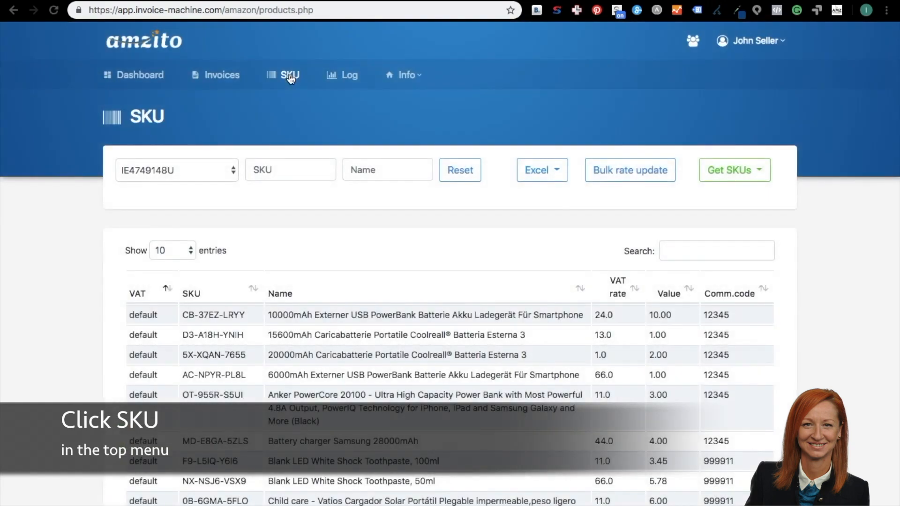
{"action": "scroll", "scroll_direction": "up", "scroll_amount": 3}
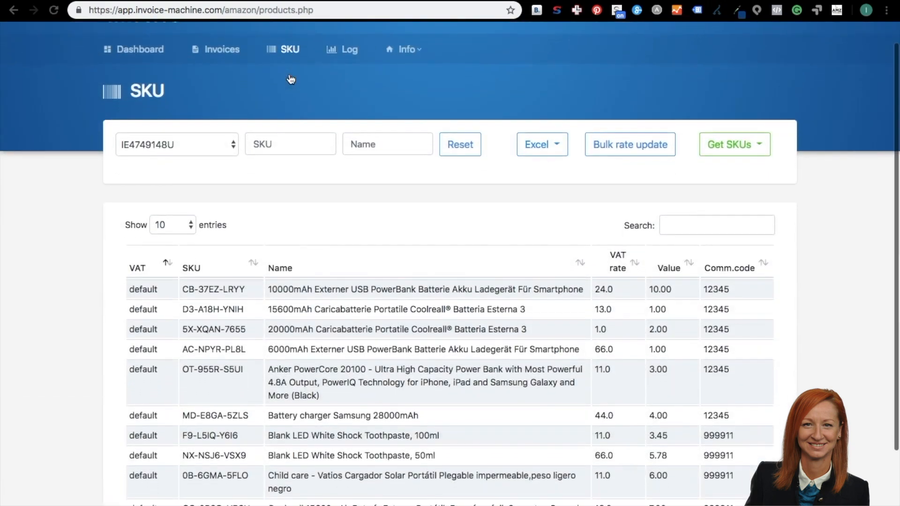
{"action": "left_click", "coordinate": [176, 144]}
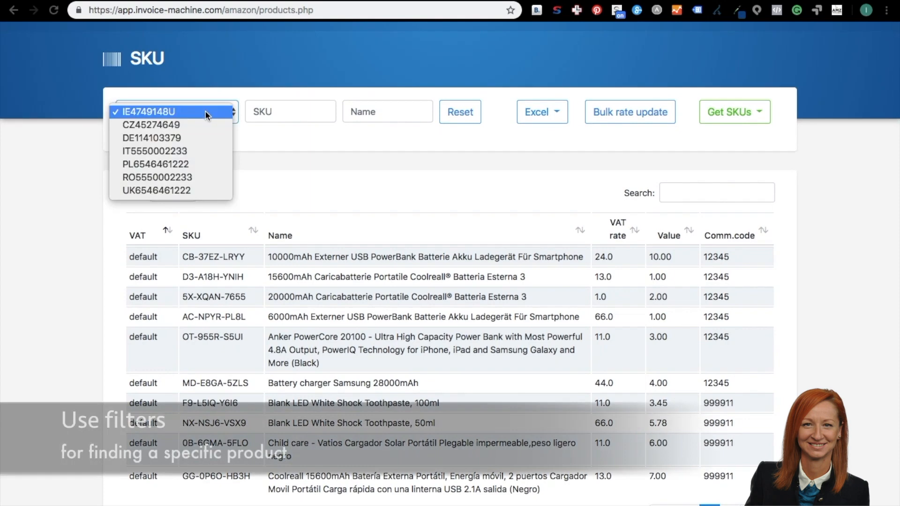
{"action": "mouse_move", "coordinate": [151, 125]}
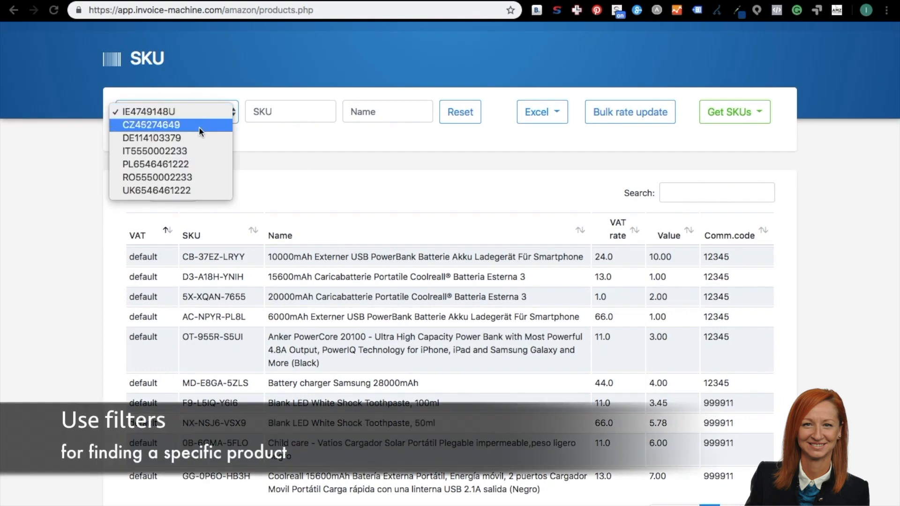
{"action": "left_click", "coordinate": [151, 125]}
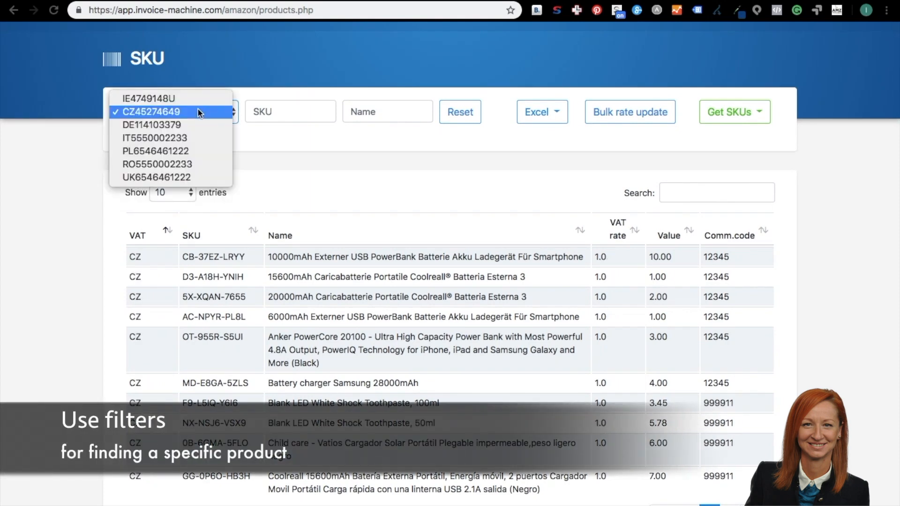
{"action": "left_click", "coordinate": [156, 151]}
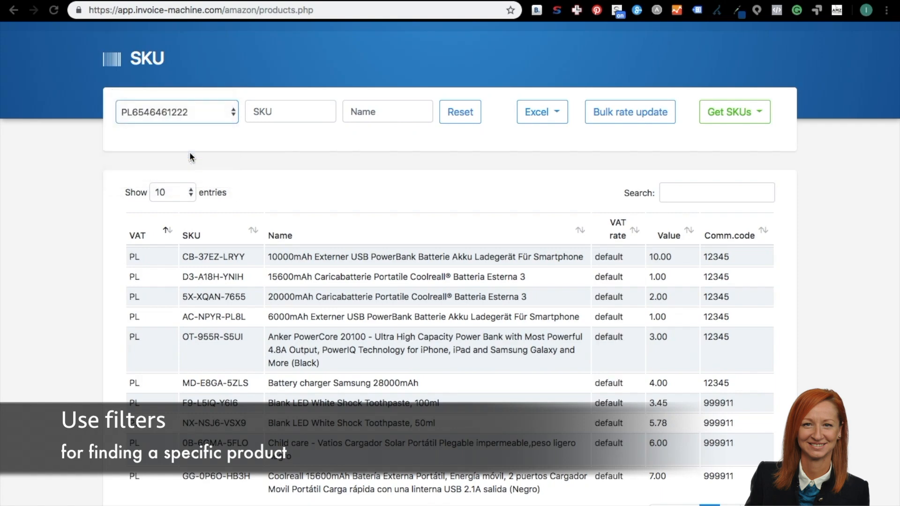
{"action": "left_click", "coordinate": [178, 112]}
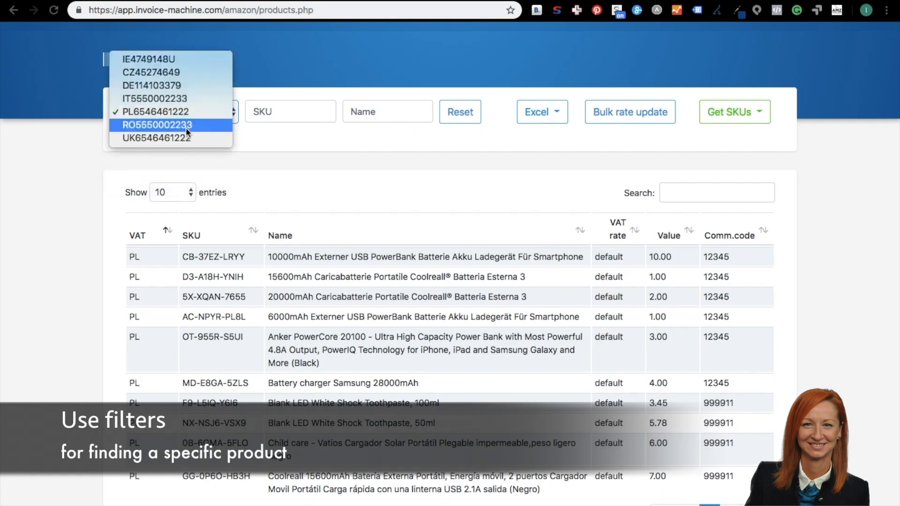
{"action": "left_click", "coordinate": [156, 138]}
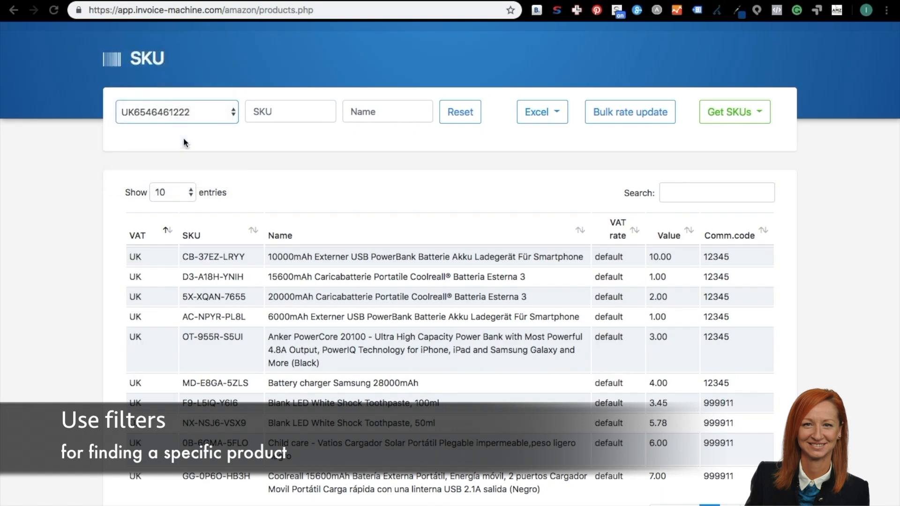
{"action": "left_click", "coordinate": [177, 112]}
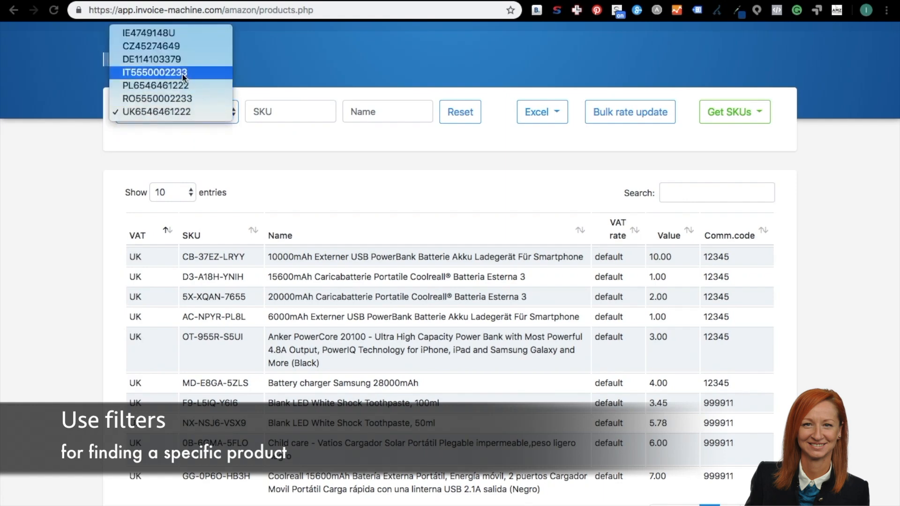
{"action": "left_click", "coordinate": [151, 33]}
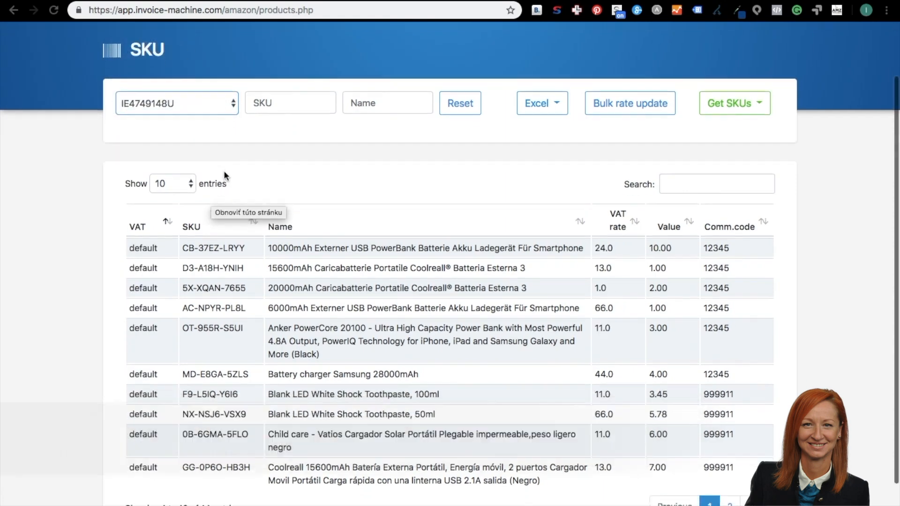
{"action": "left_click", "coordinate": [171, 183]}
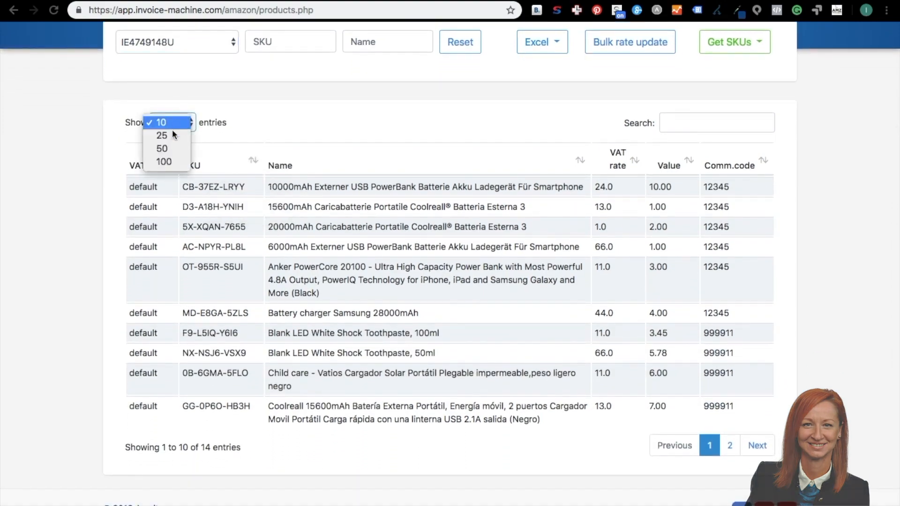
Step: Show 100 products per page and close a product's VAT dialog without saving
{"action": "left_click", "coordinate": [163, 161]}
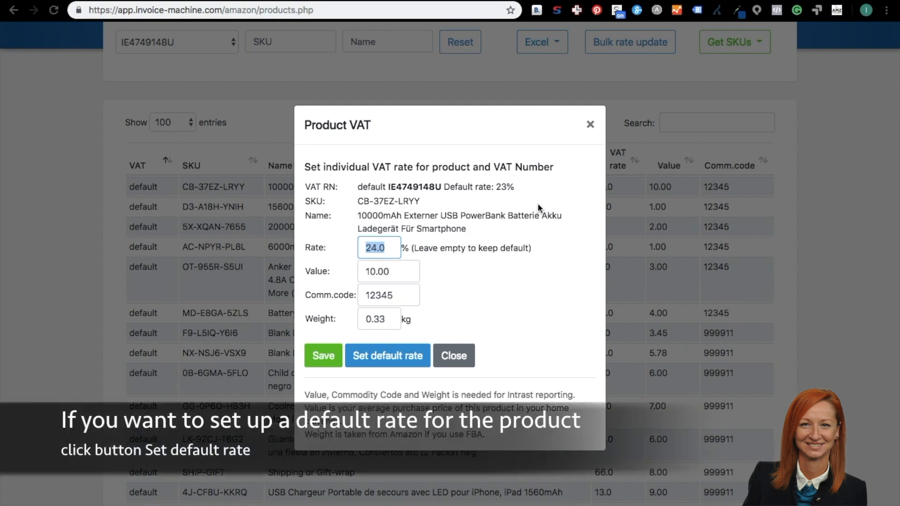
{"action": "mouse_move", "coordinate": [589, 125]}
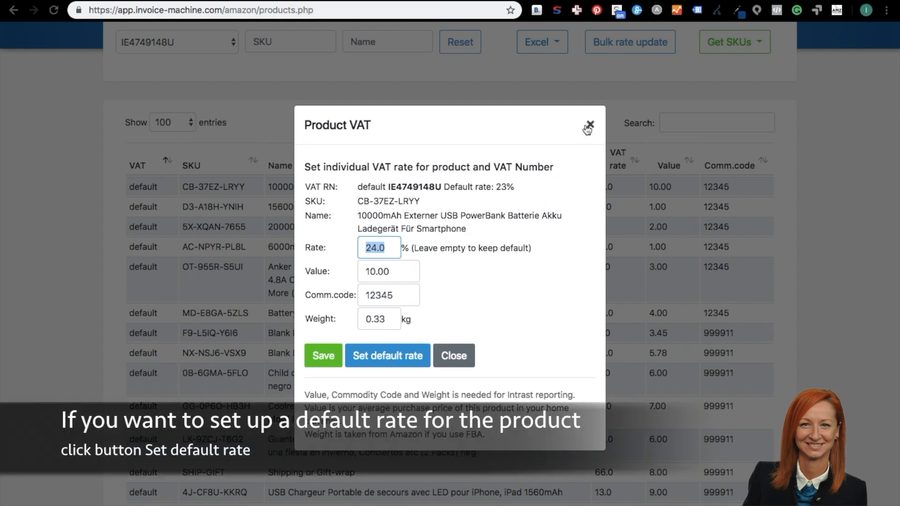
{"action": "left_click", "coordinate": [588, 125]}
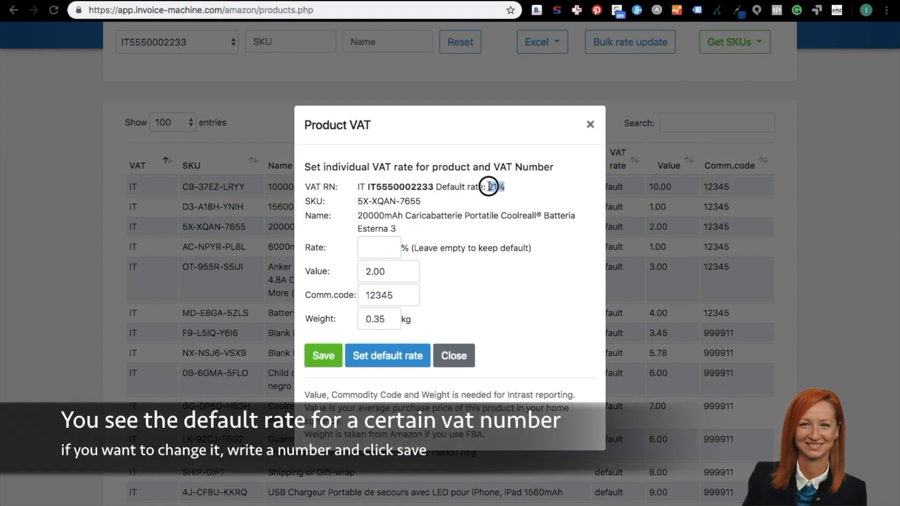
{"action": "left_click", "coordinate": [379, 247]}
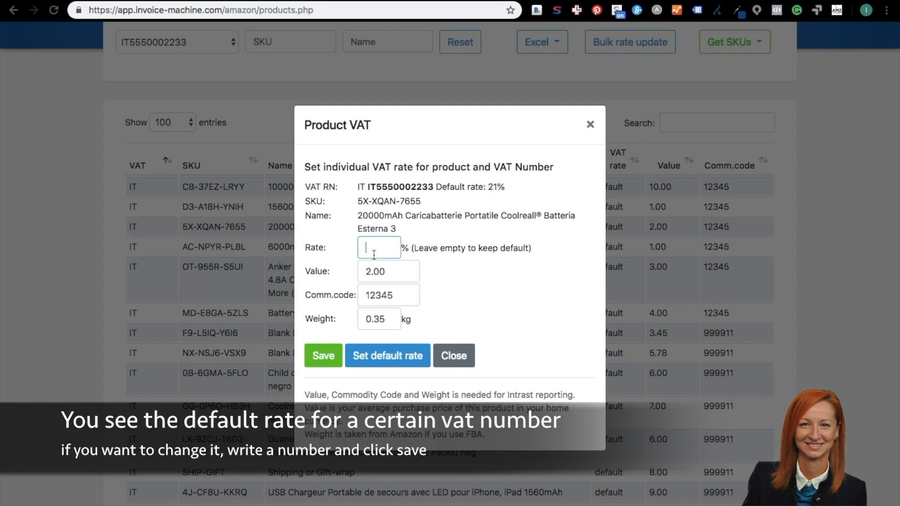
{"action": "type", "text": "10"}
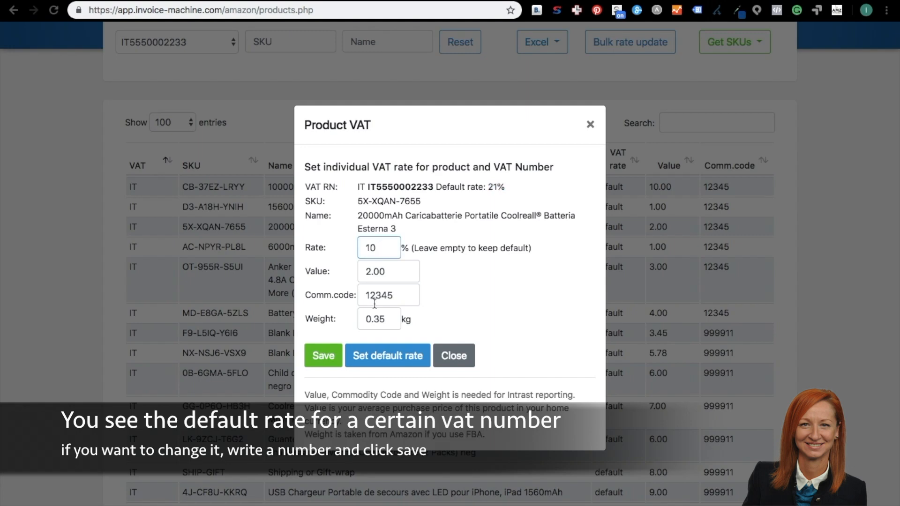
{"action": "left_click", "coordinate": [323, 355]}
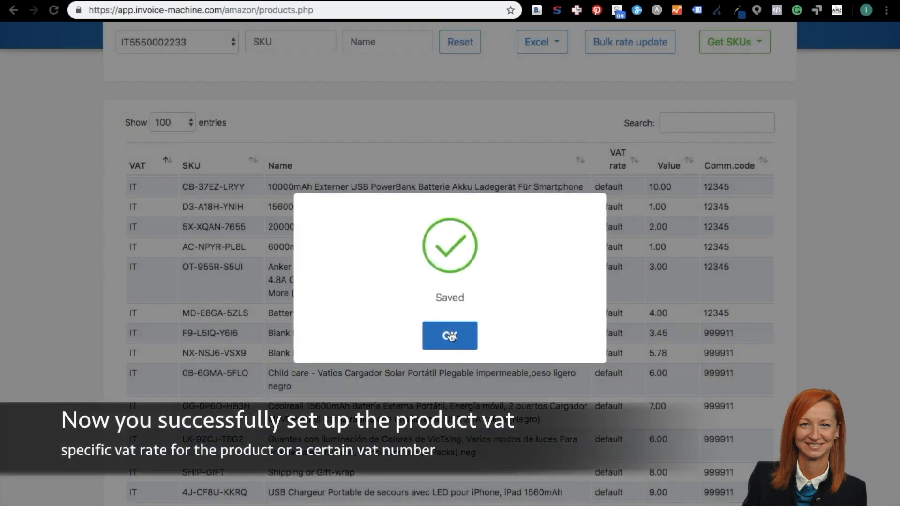
{"action": "left_click", "coordinate": [449, 336]}
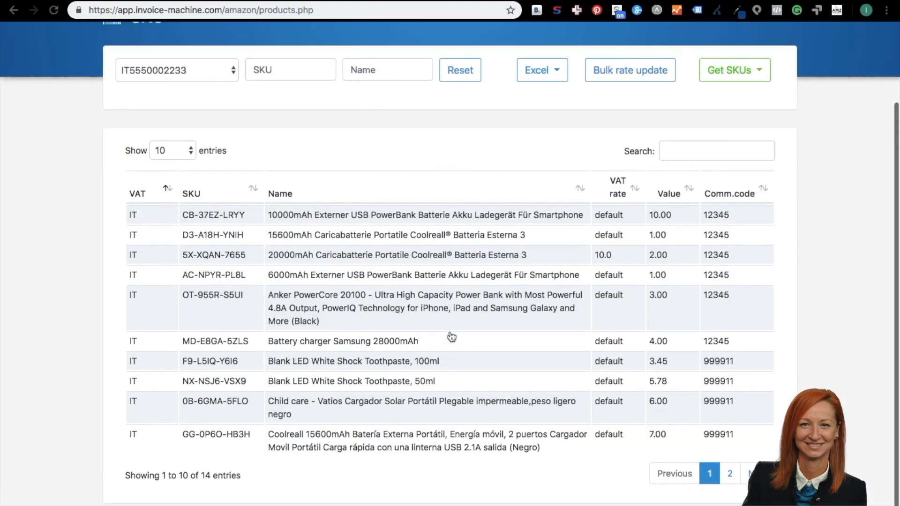
{"action": "scroll", "scroll_direction": "up", "scroll_amount": 3}
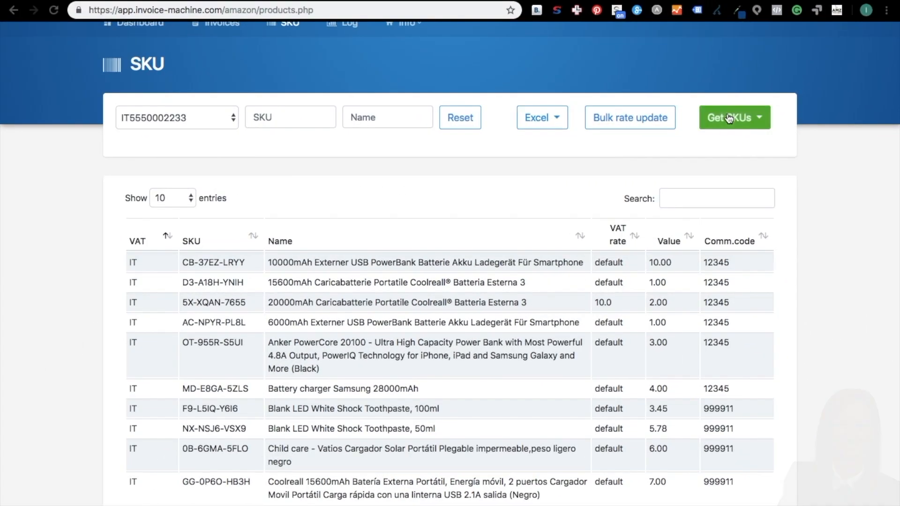
{"action": "left_click", "coordinate": [733, 118]}
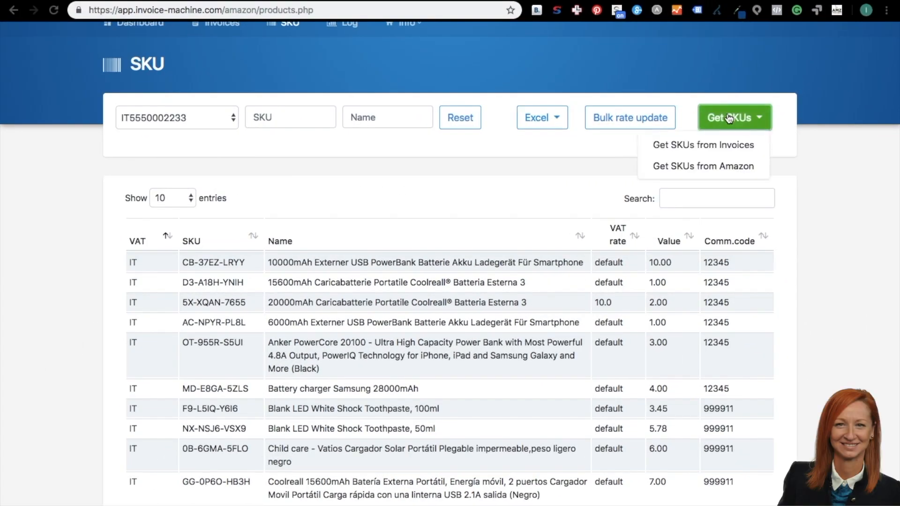
{"action": "mouse_move", "coordinate": [542, 118]}
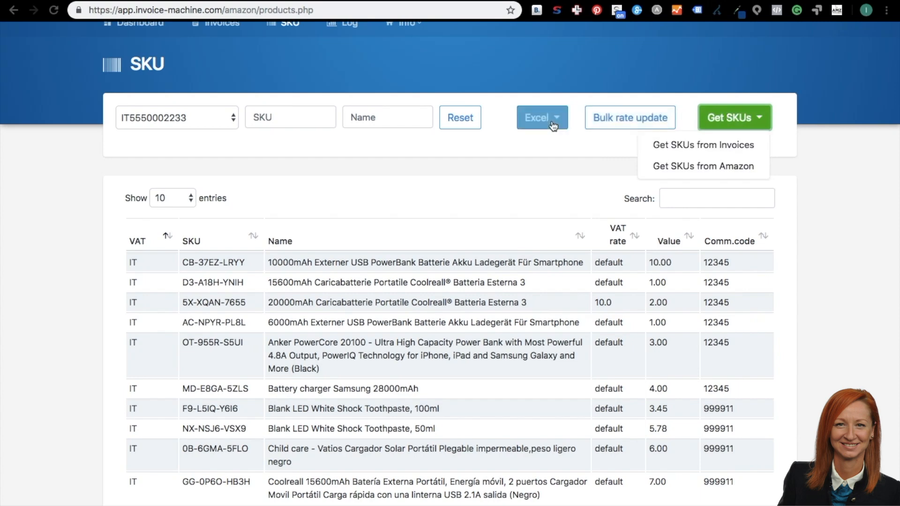
{"action": "left_click", "coordinate": [541, 119]}
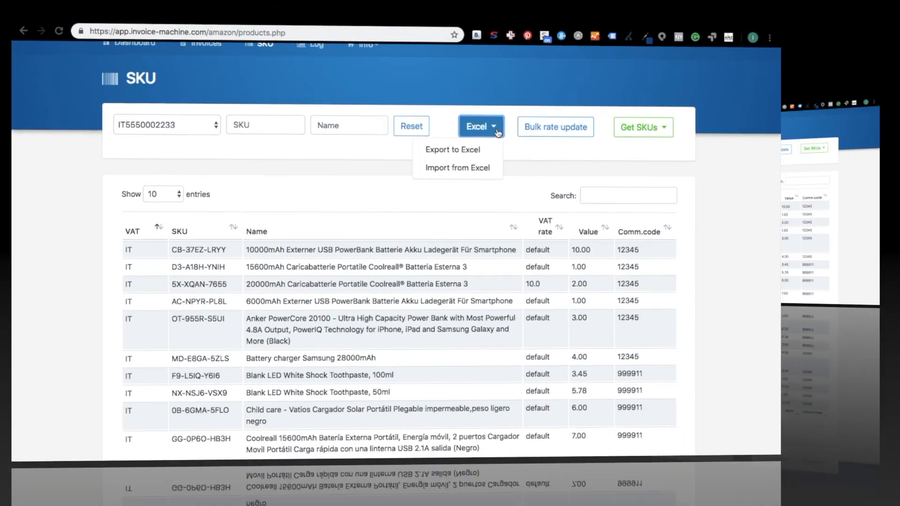
{"action": "left_click", "coordinate": [554, 126]}
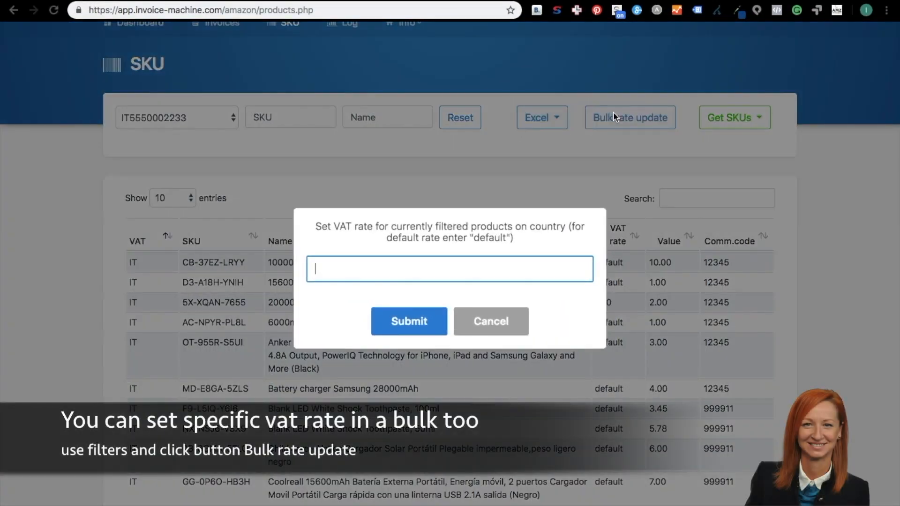
{"action": "mouse_move", "coordinate": [475, 257]}
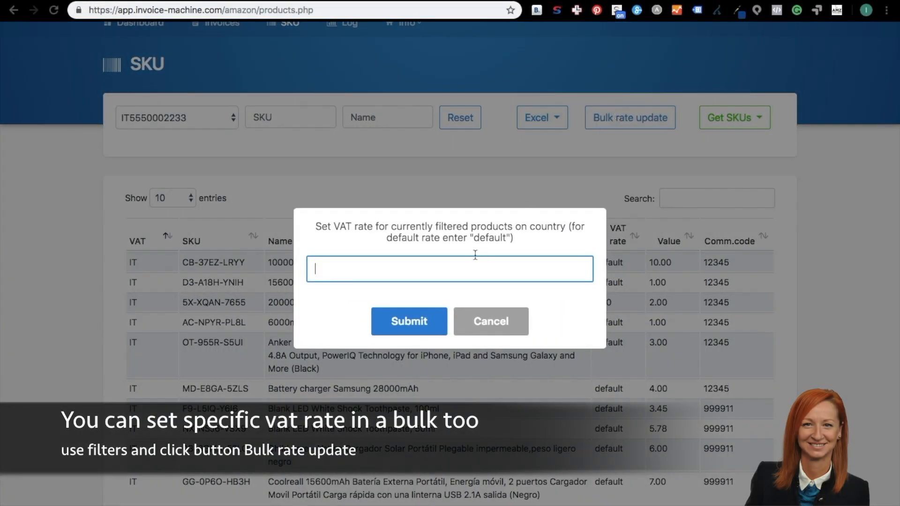
{"action": "mouse_move", "coordinate": [490, 321]}
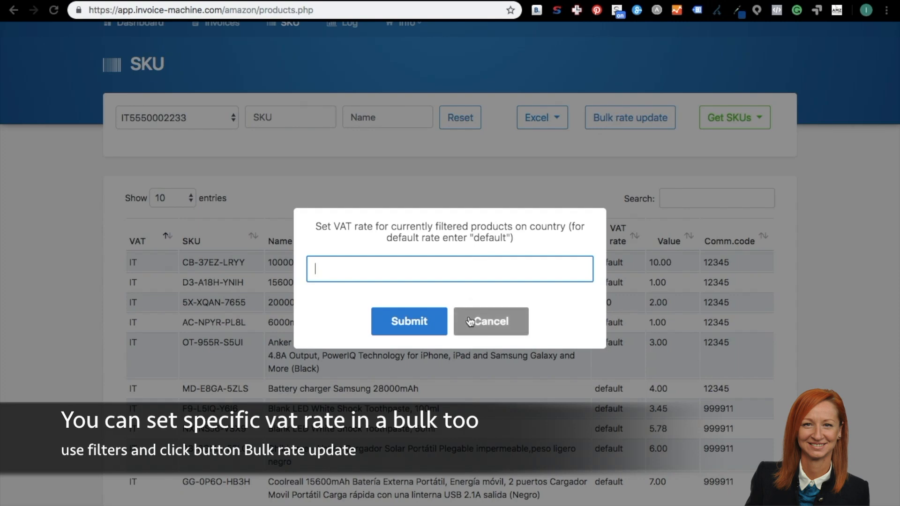
{"action": "left_click", "coordinate": [490, 320]}
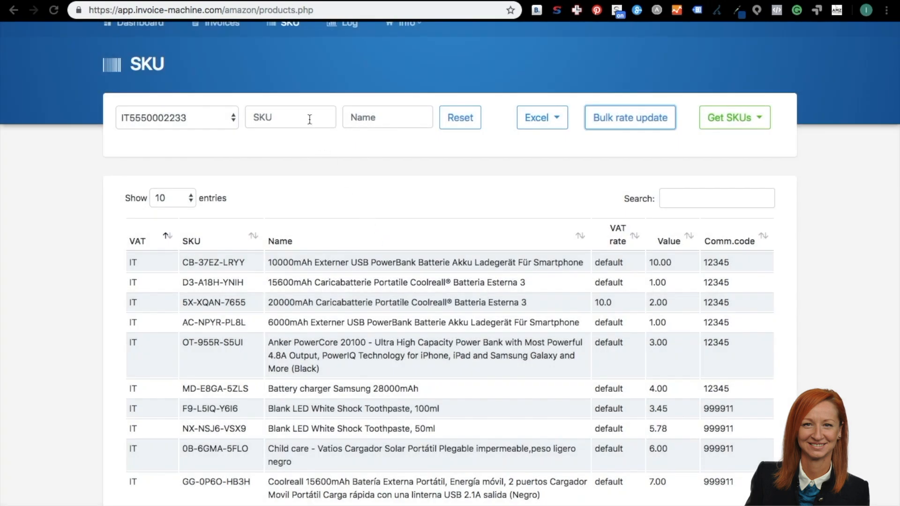
{"action": "scroll", "scroll_direction": "up", "scroll_amount": 3}
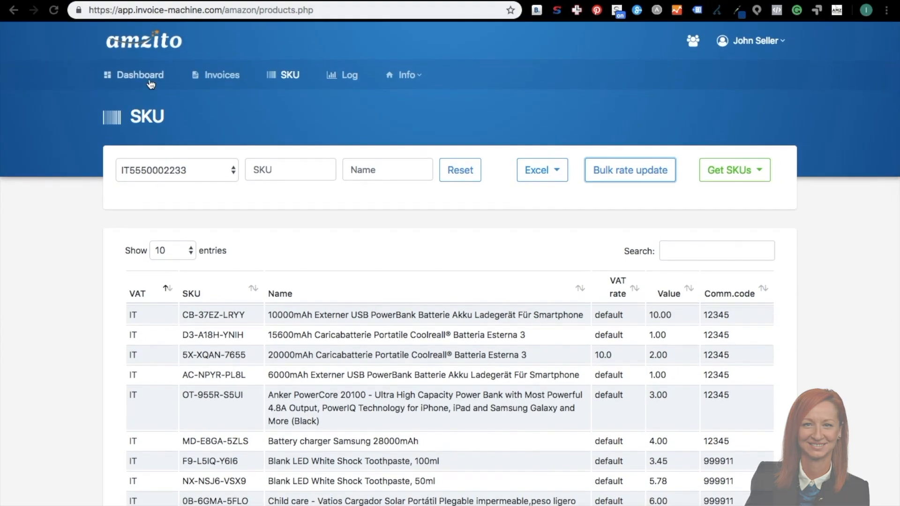